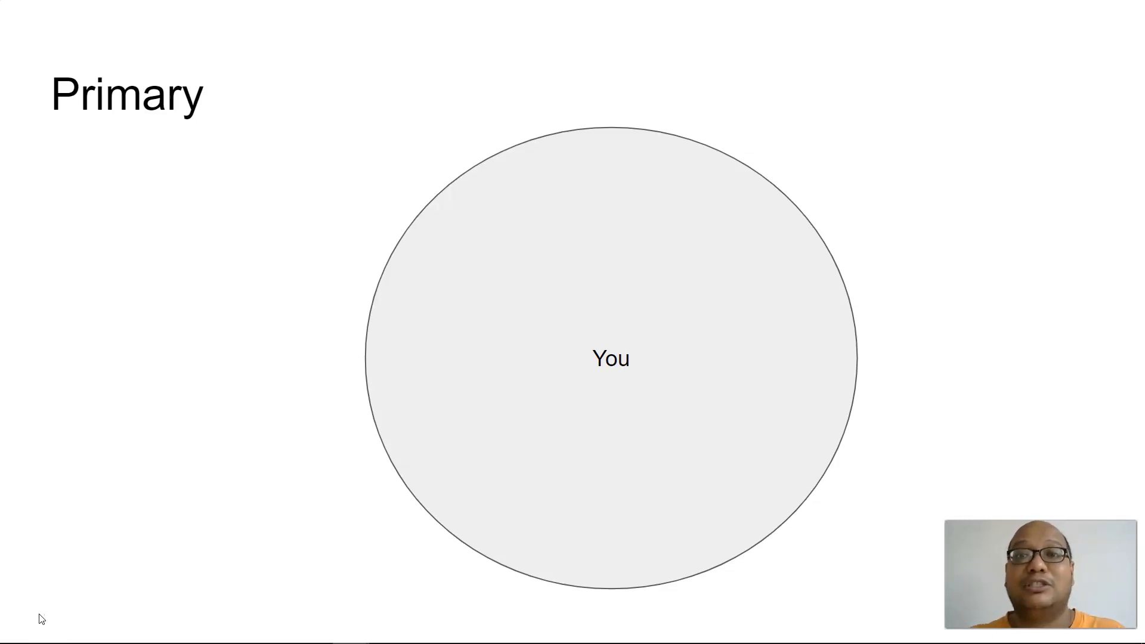
{"action": "mouse_move", "coordinate": [64, 612]}
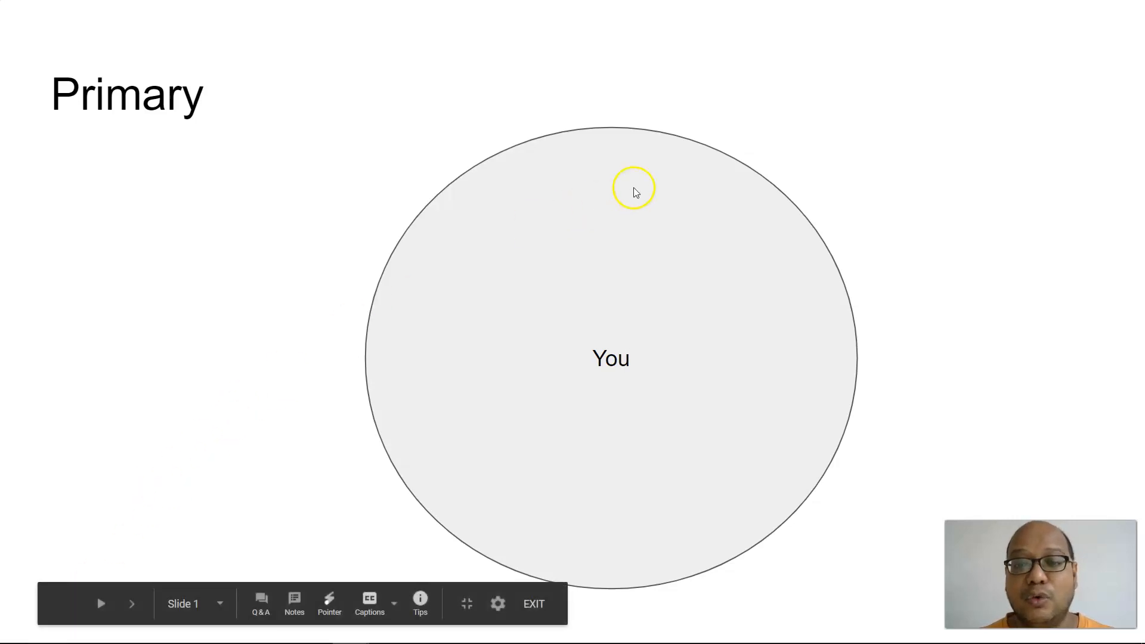
{"action": "mouse_move", "coordinate": [624, 155]}
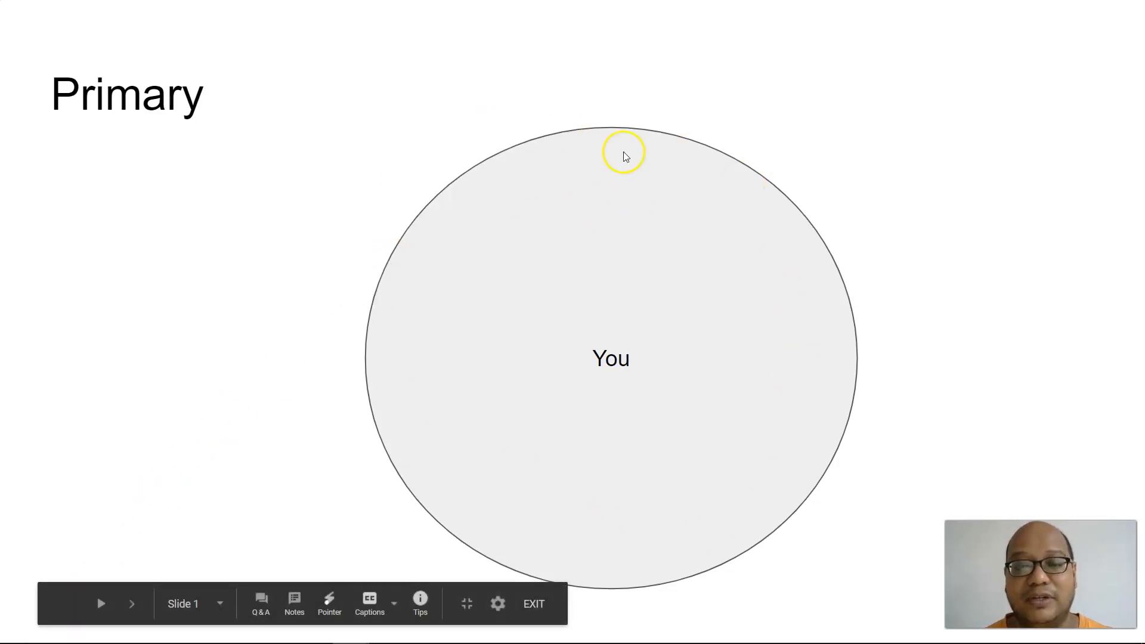
{"action": "mouse_move", "coordinate": [843, 423]}
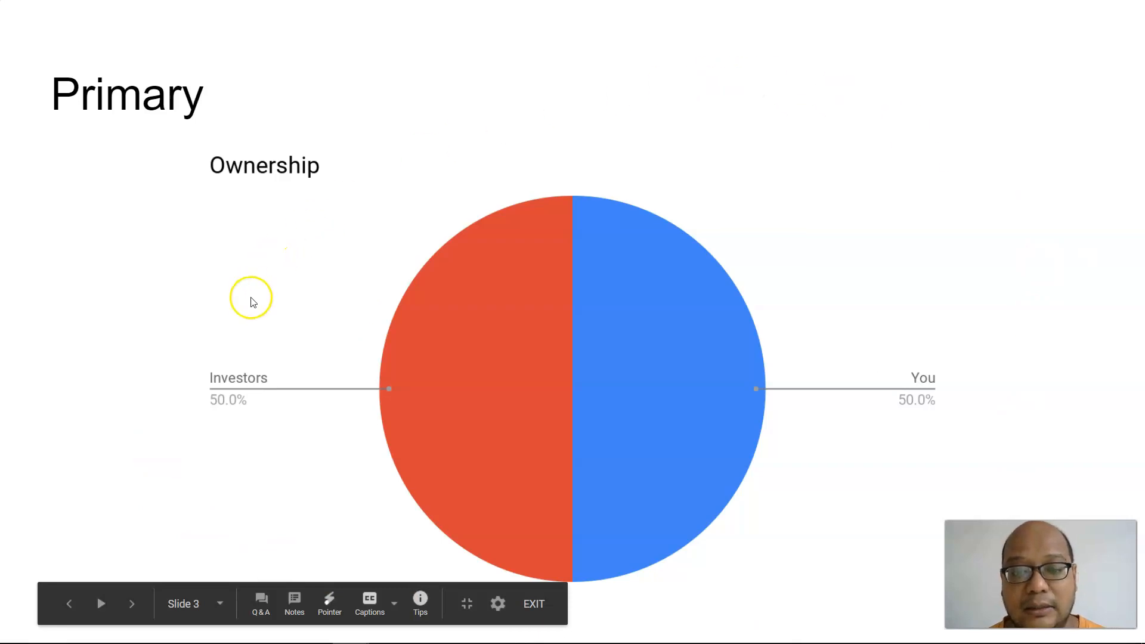
{"action": "mouse_move", "coordinate": [348, 467]}
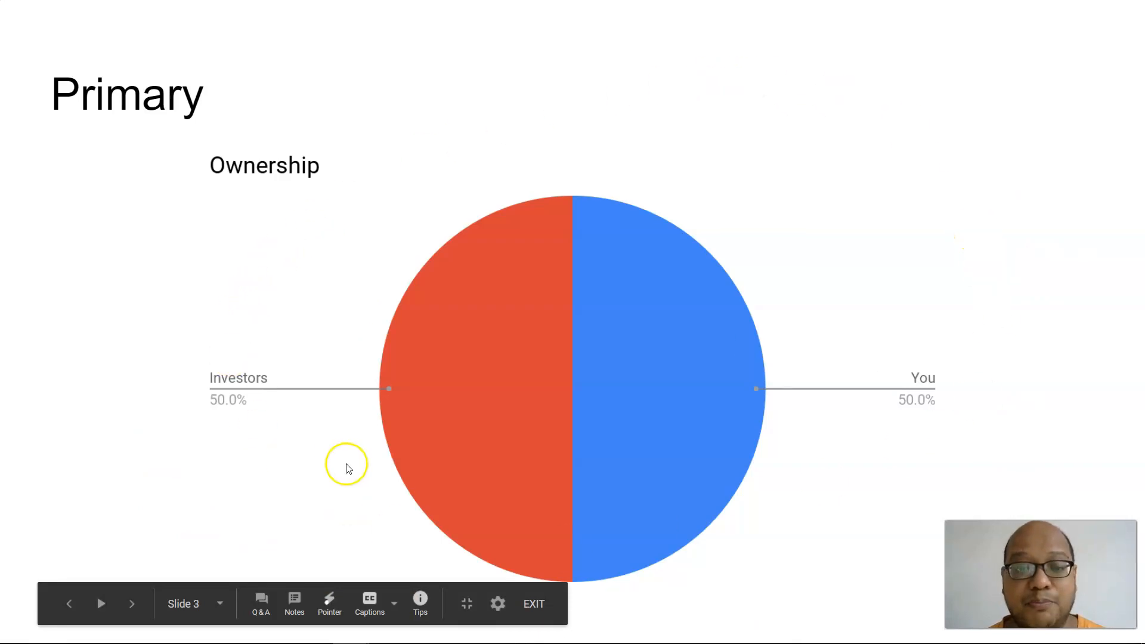
{"action": "mouse_move", "coordinate": [926, 423]}
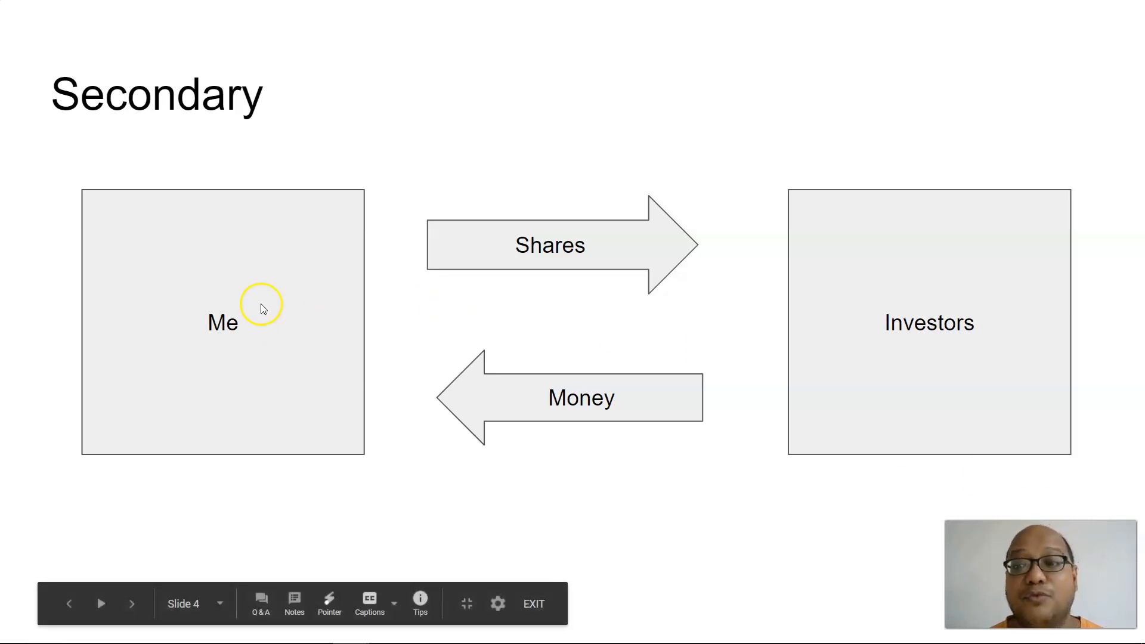
{"action": "mouse_move", "coordinate": [990, 284]}
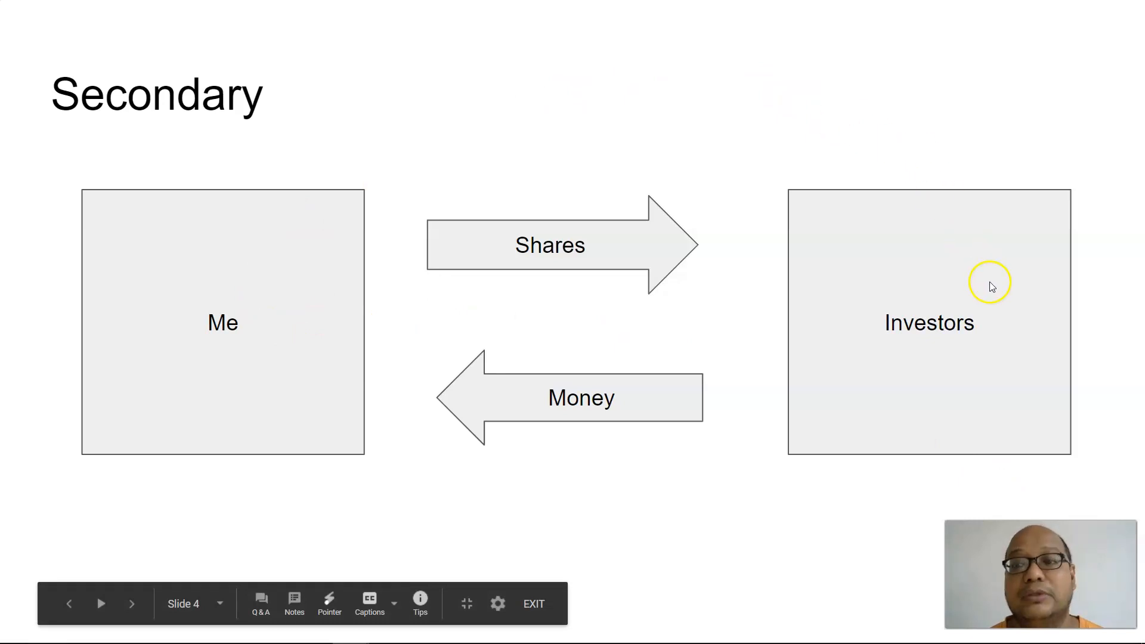